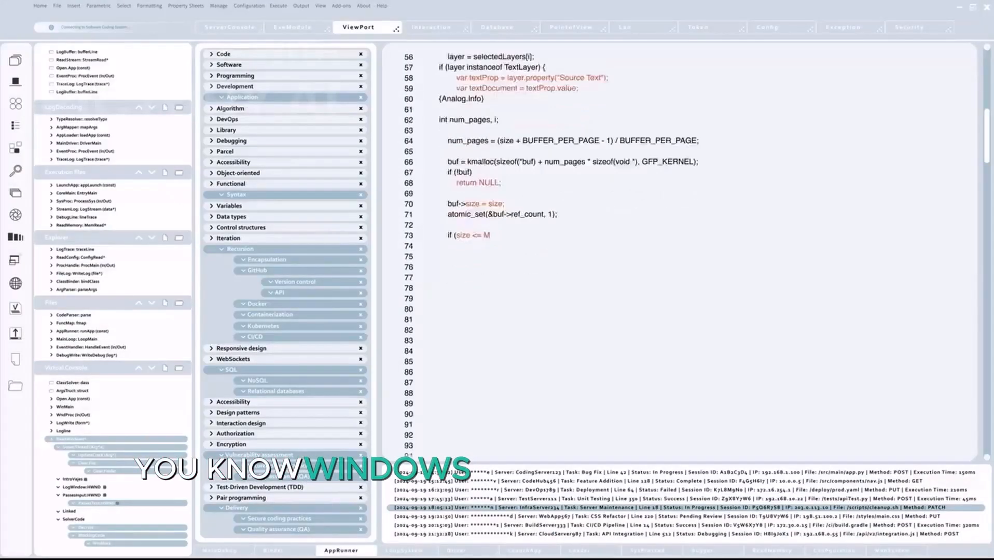
scroll(down, 3)
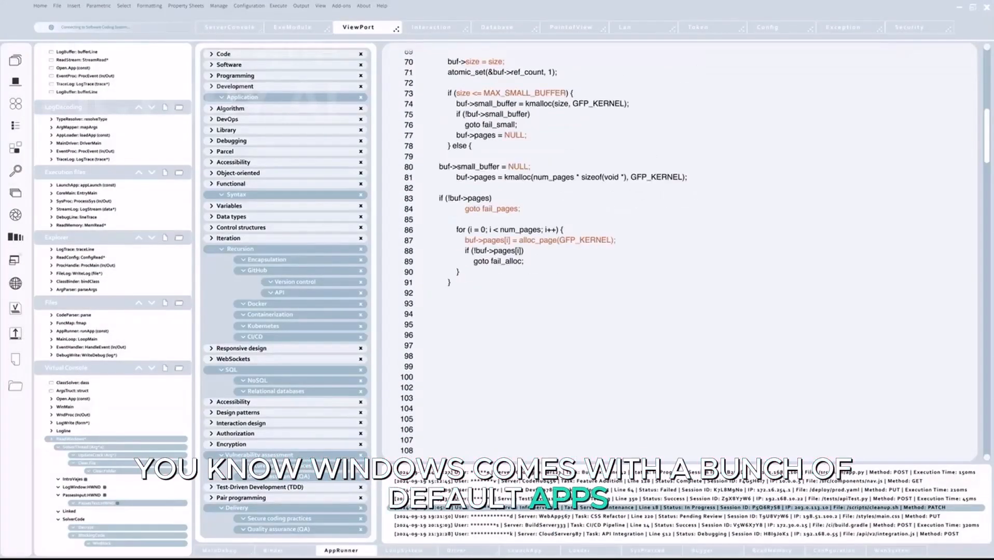
scroll(down, 3)
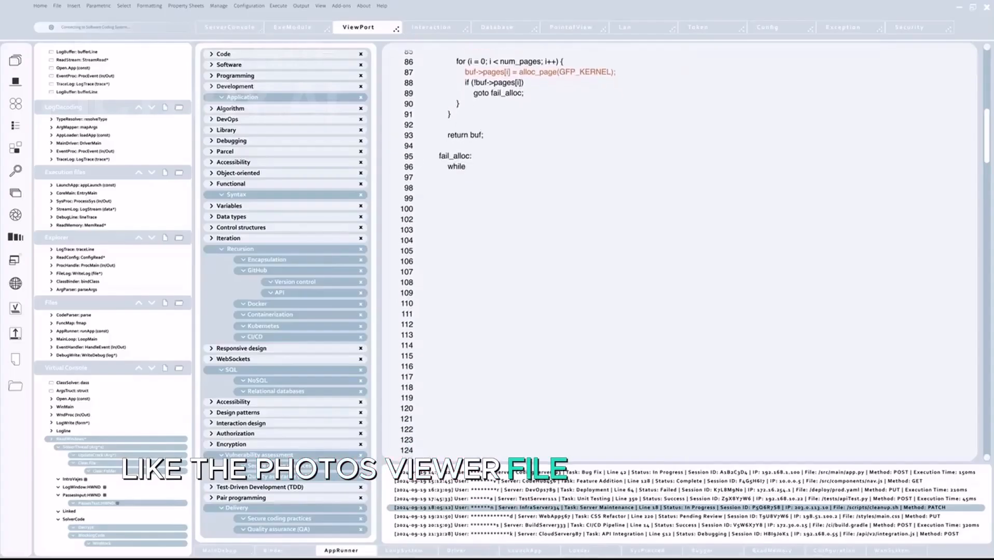
scroll(down, 3)
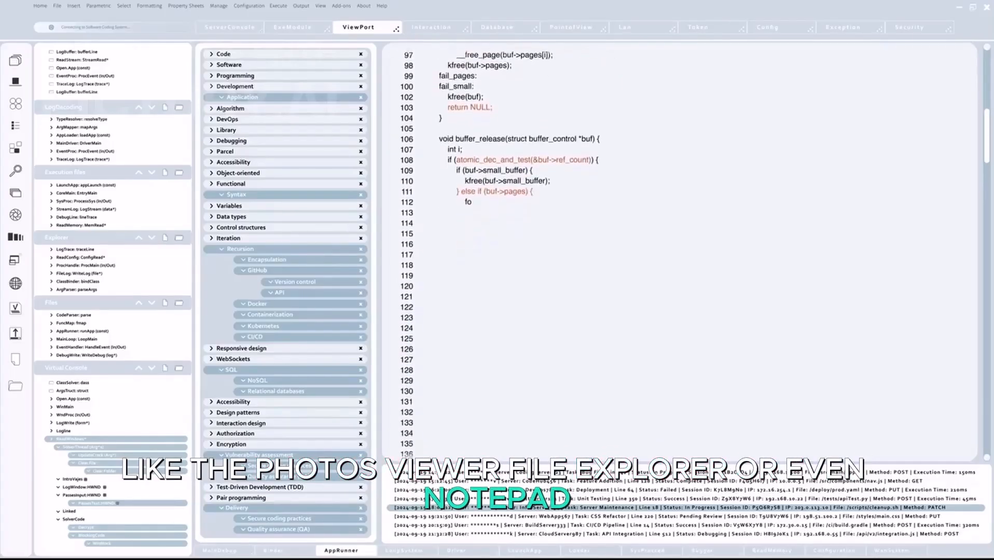
scroll(down, 3)
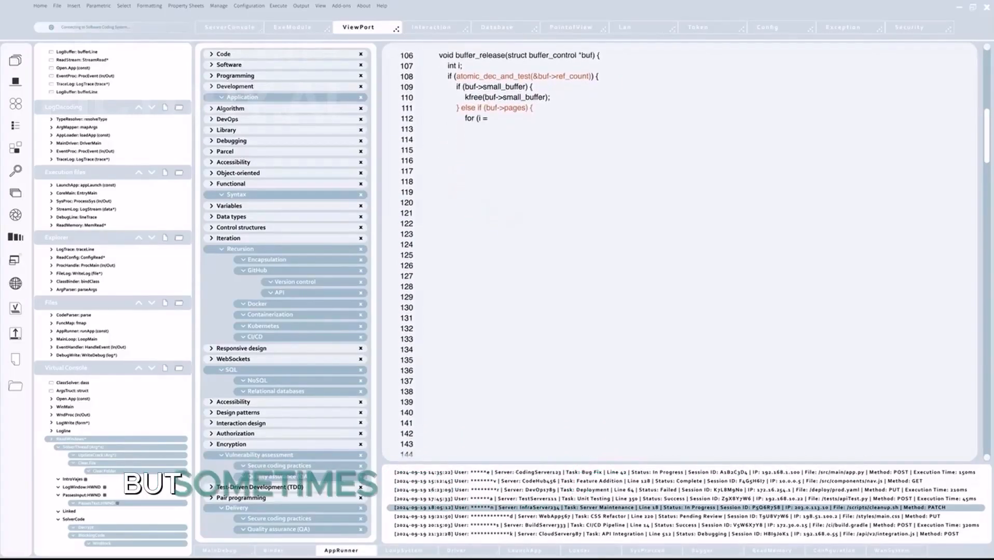